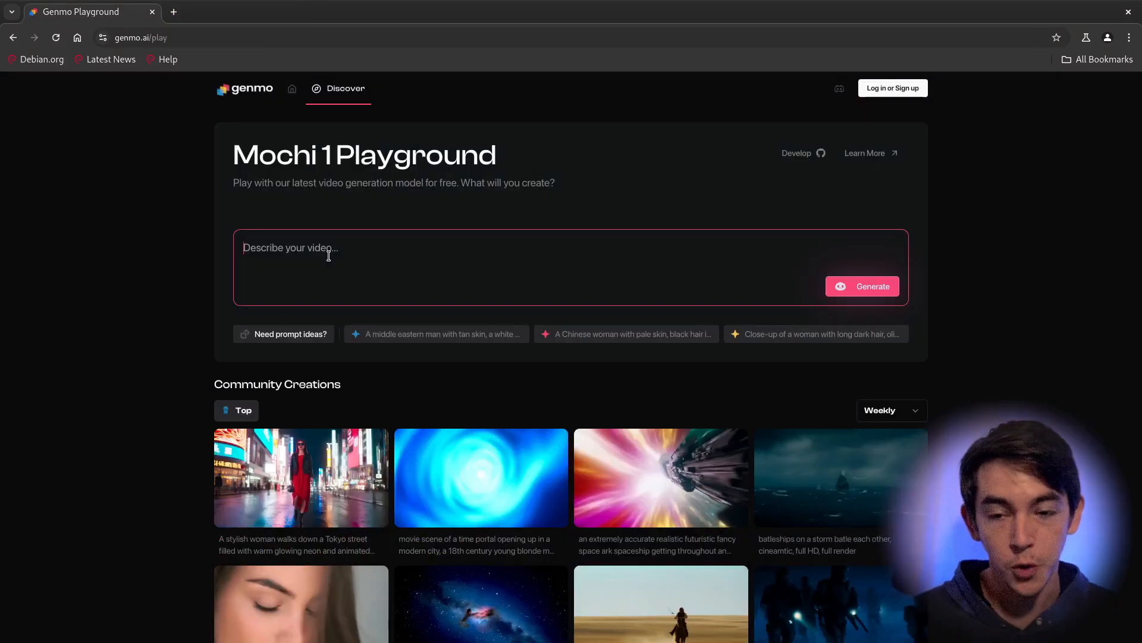
Generate a video from the prompt 'Drone footage on Mars.'
text(Drone footage on Mars.)
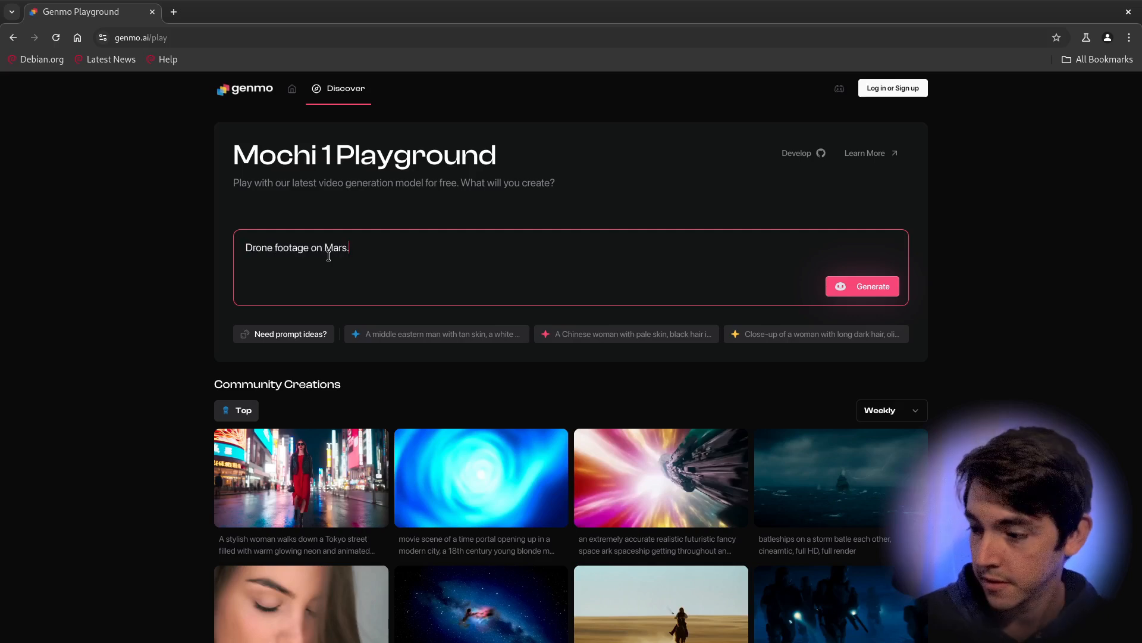
click(862, 286)
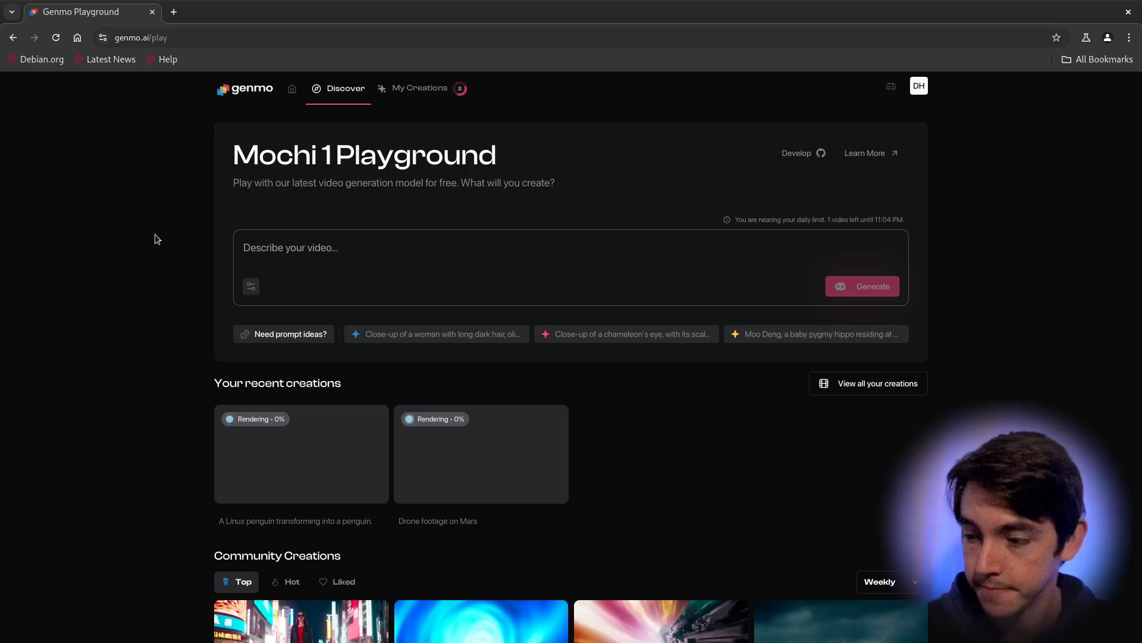
Open the Tokyo street community video and advance twice to the 'Into the Starfield' nebula video
click(301, 621)
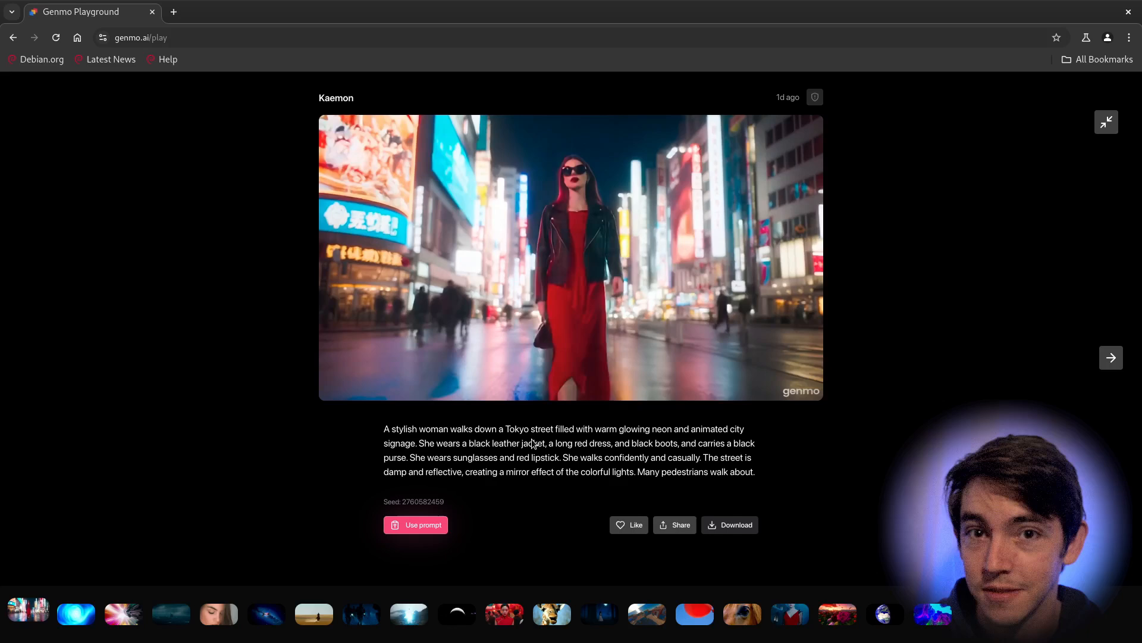
click(1110, 357)
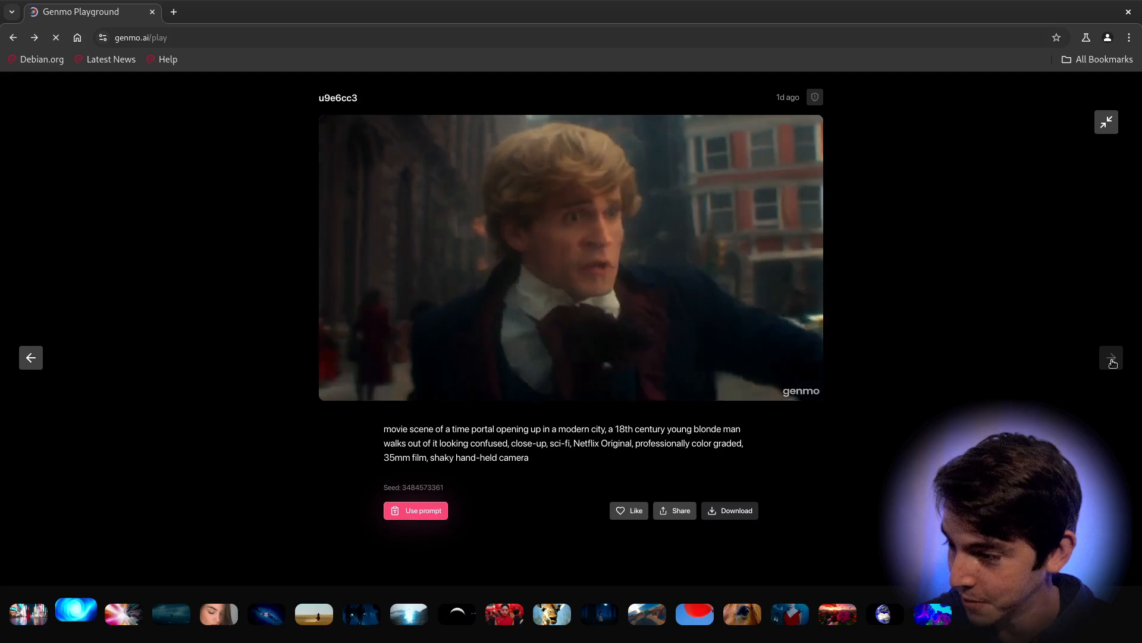
click(1111, 357)
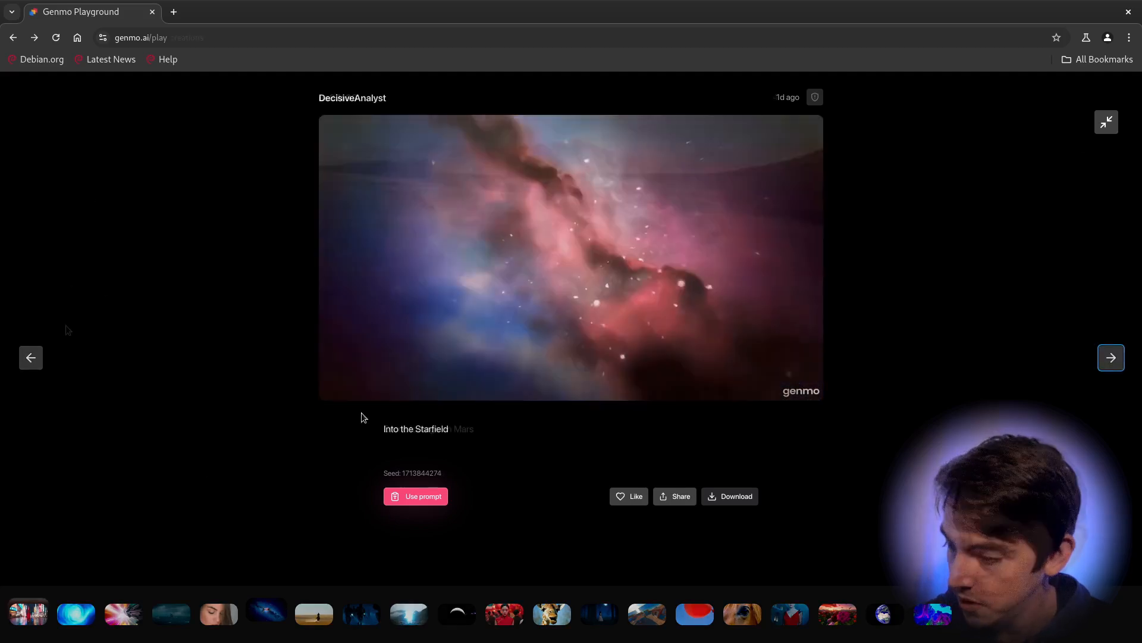
Preview the finished red desert Mars video, then close it to return to past creations
click(1110, 357)
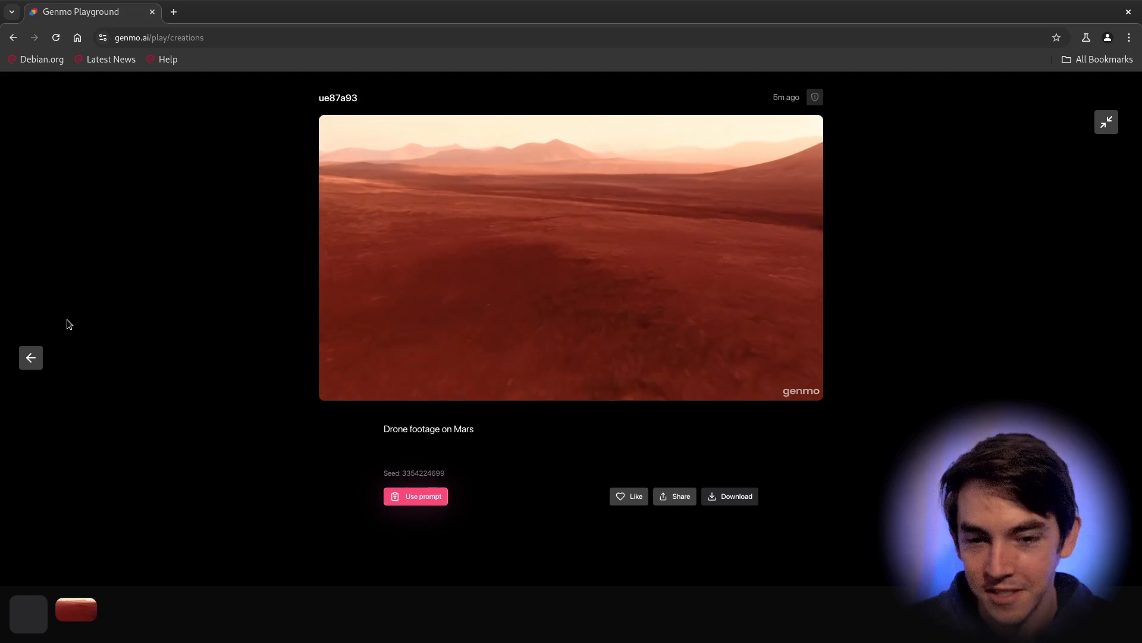
click(30, 357)
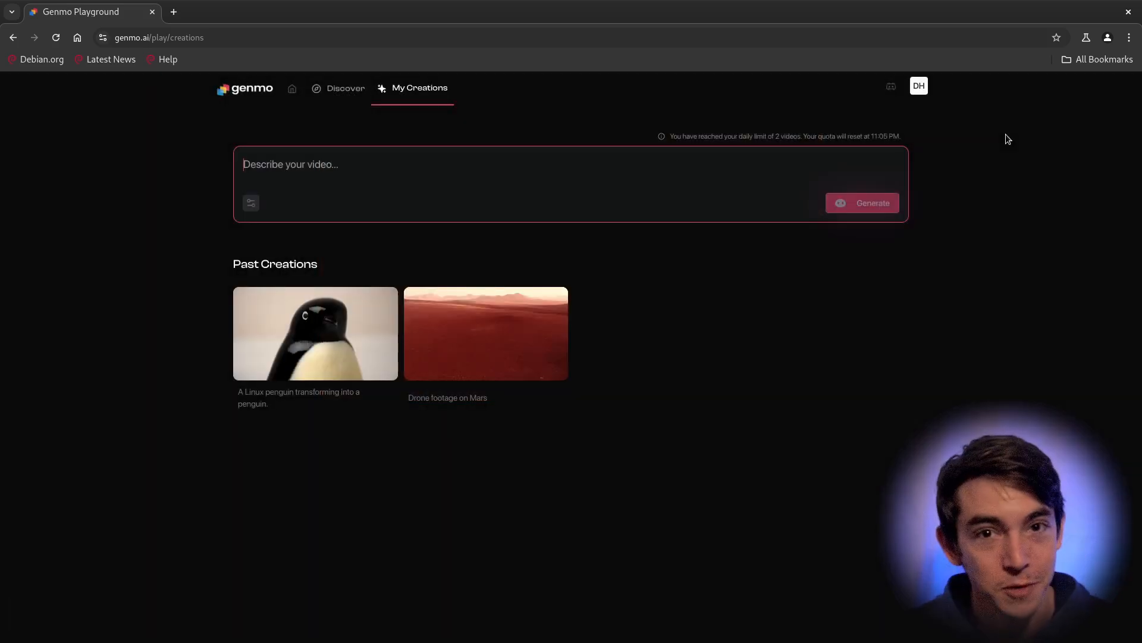